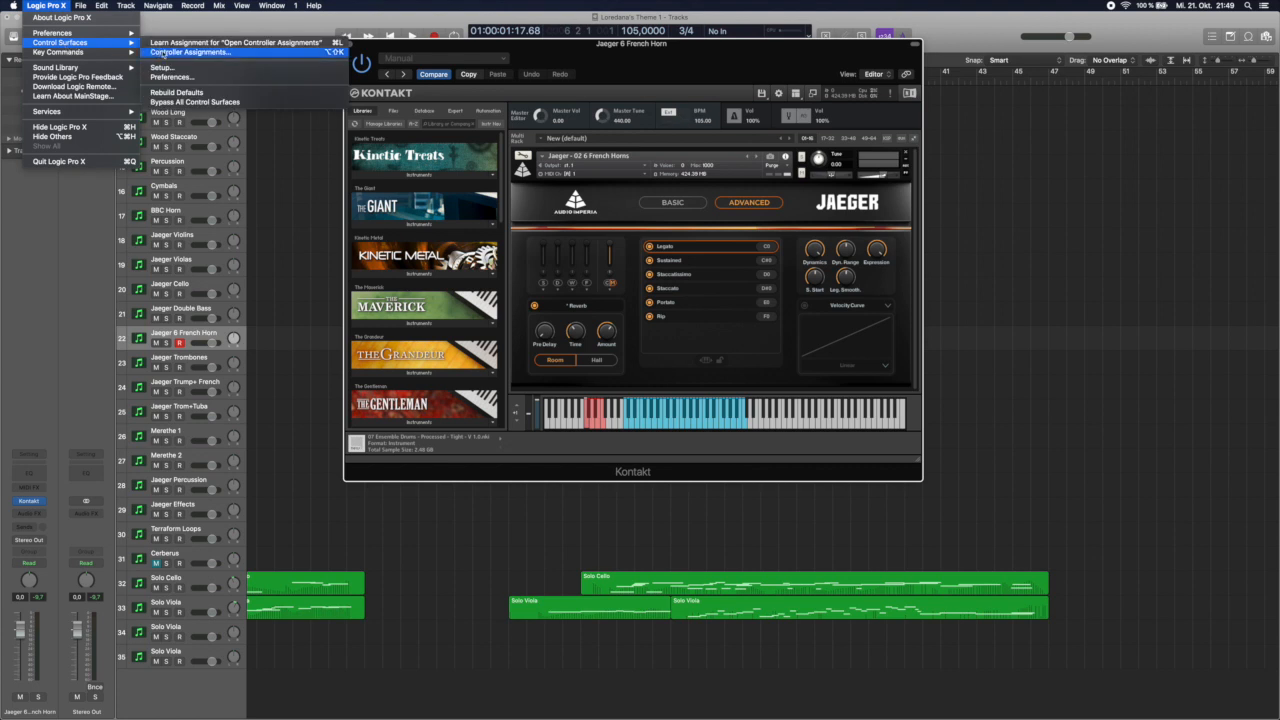
# Bring up the Controller Assignments window in Expert View with no assignment yet
pyautogui.click(188, 52)
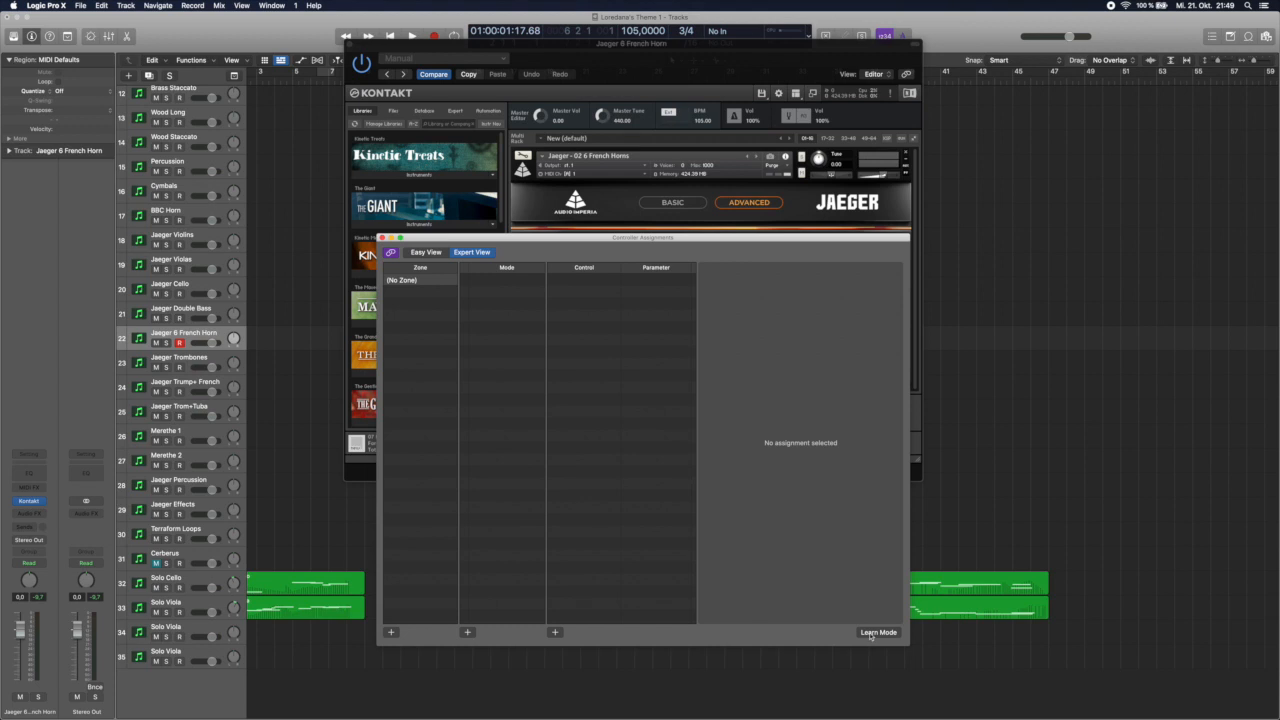
# Learn the nanoKONTROL2 stop button as a new assignment, then start choosing its command class
pyautogui.click(878, 632)
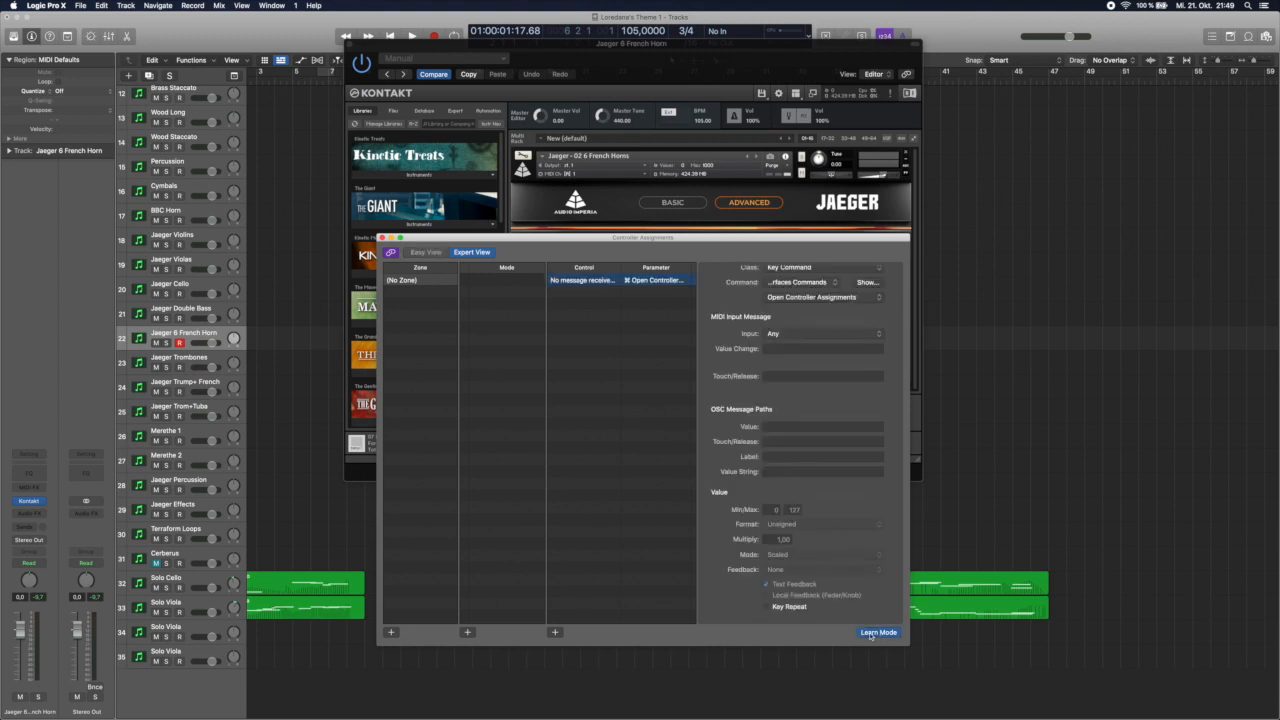
pyautogui.click(878, 632)
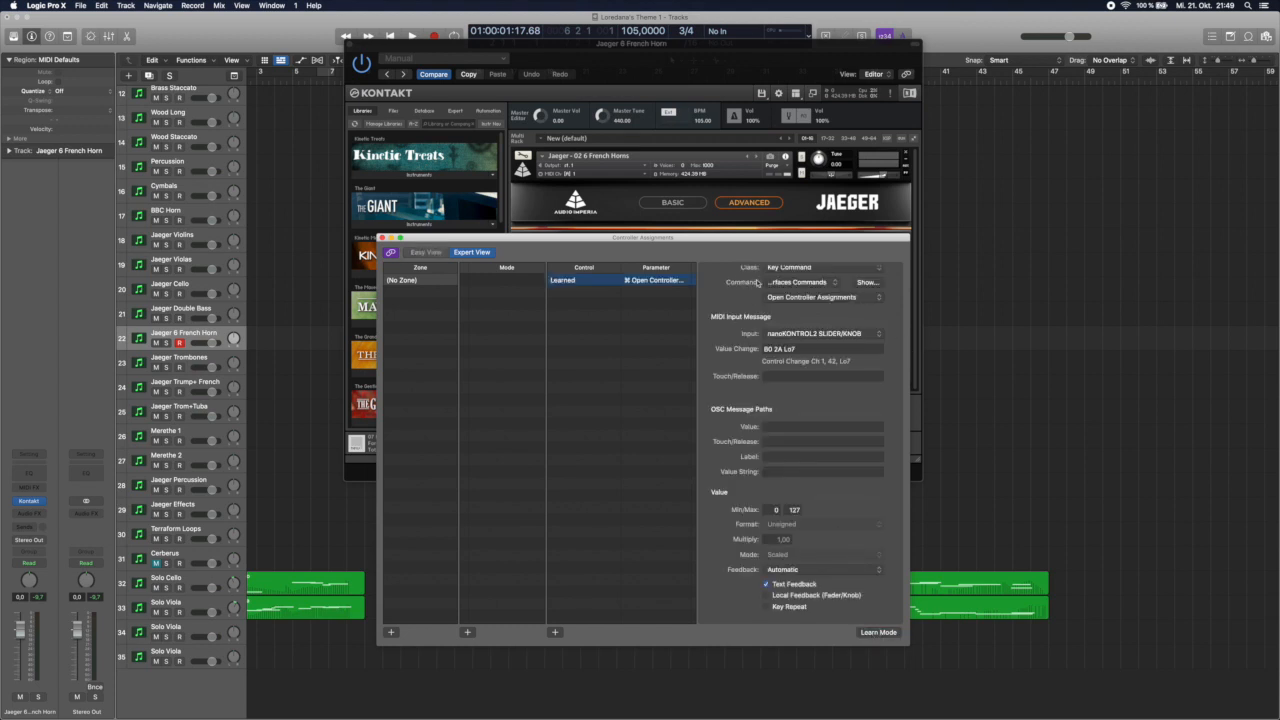
pyautogui.click(810, 268)
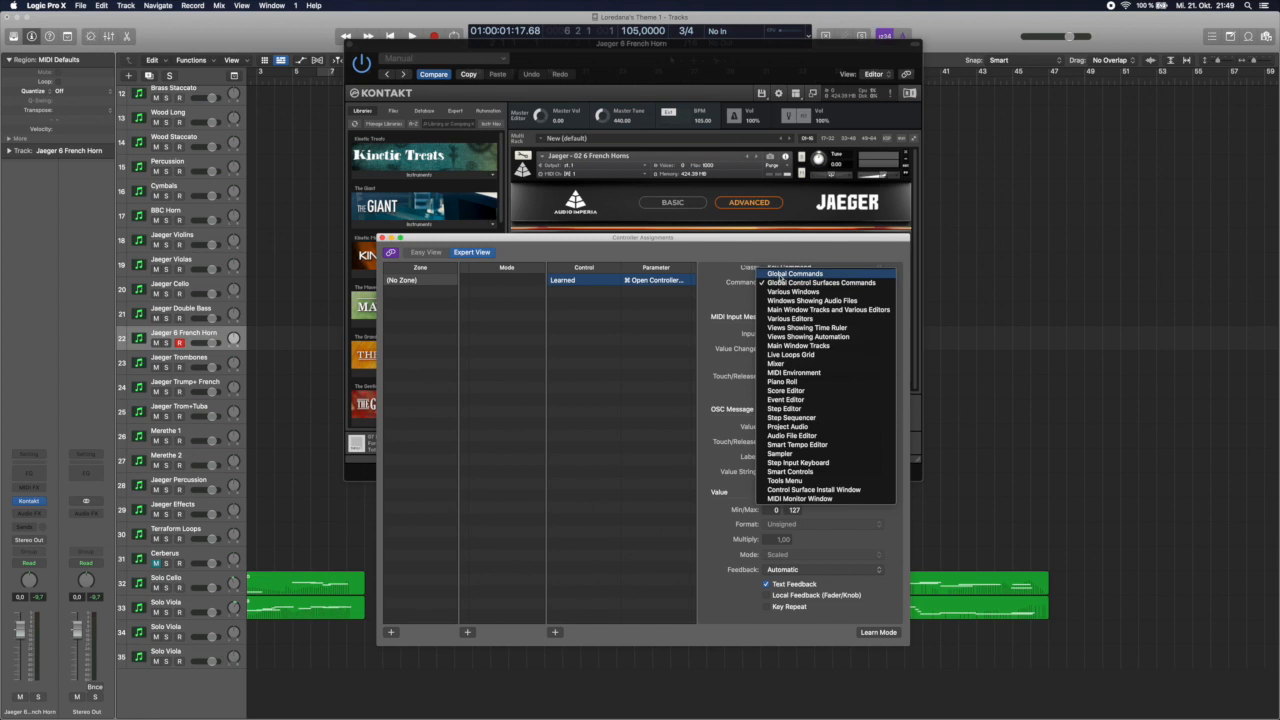